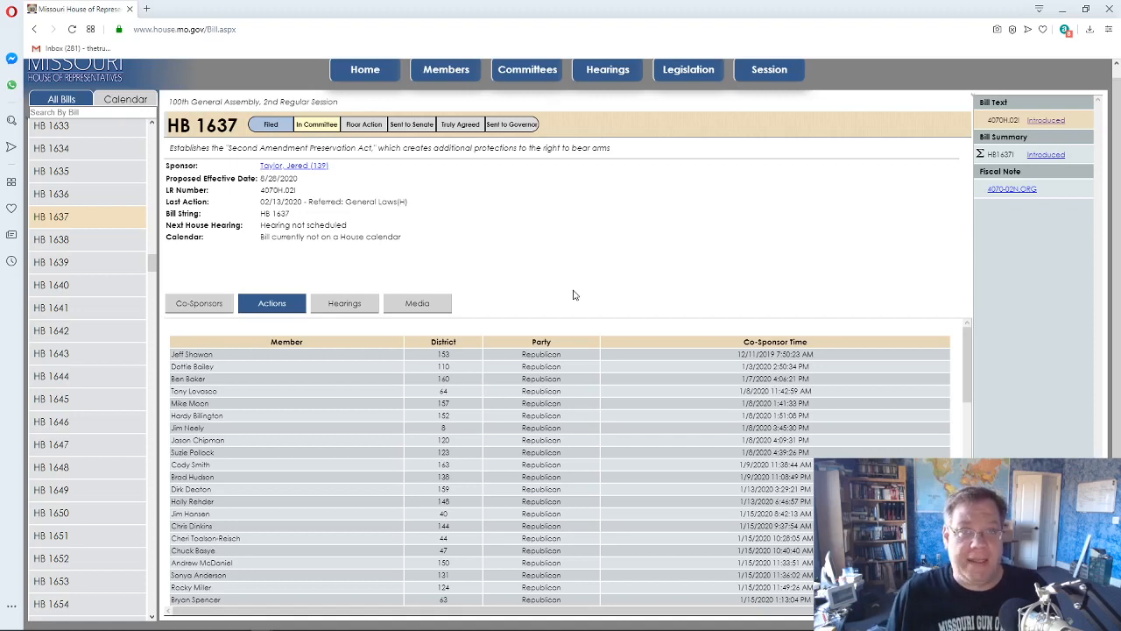
mouse_move(575, 298)
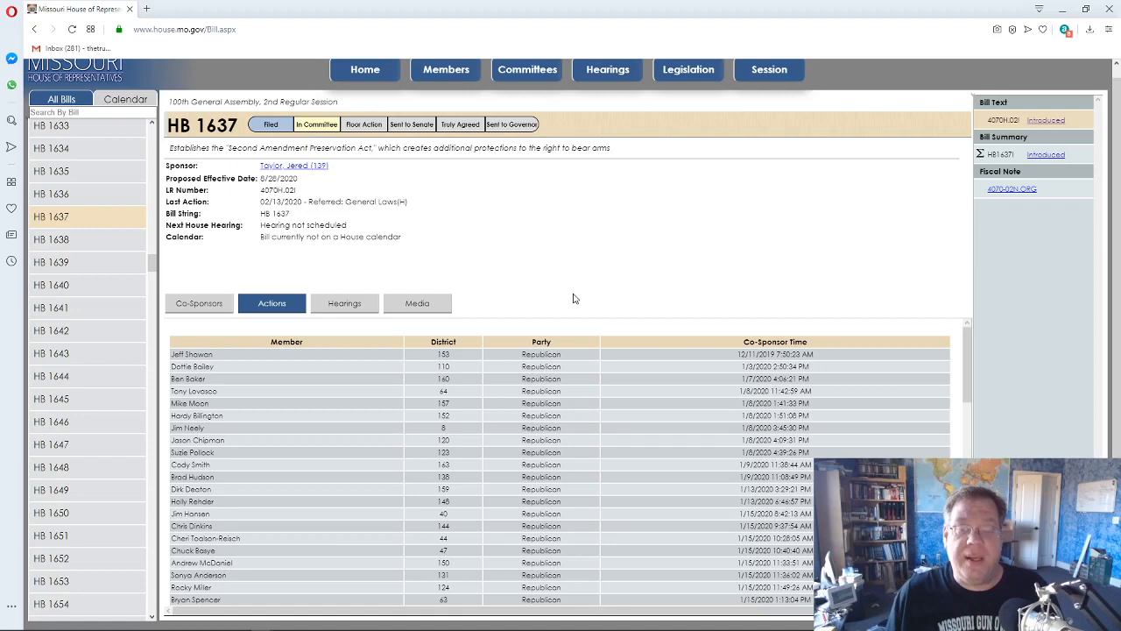
mouse_move(576, 307)
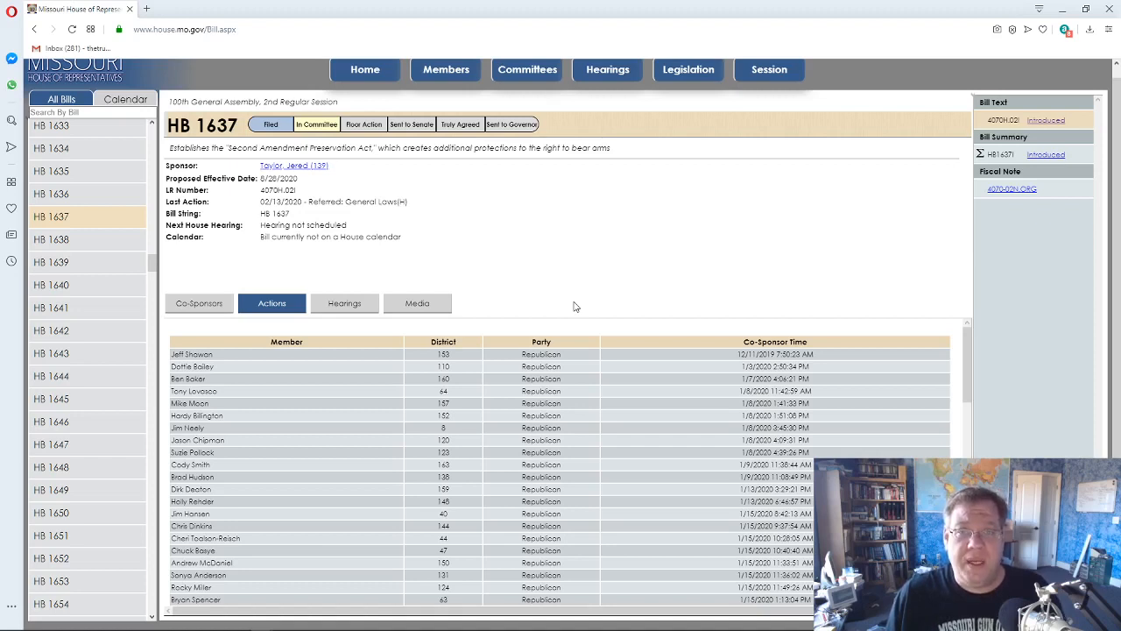
mouse_move(456, 232)
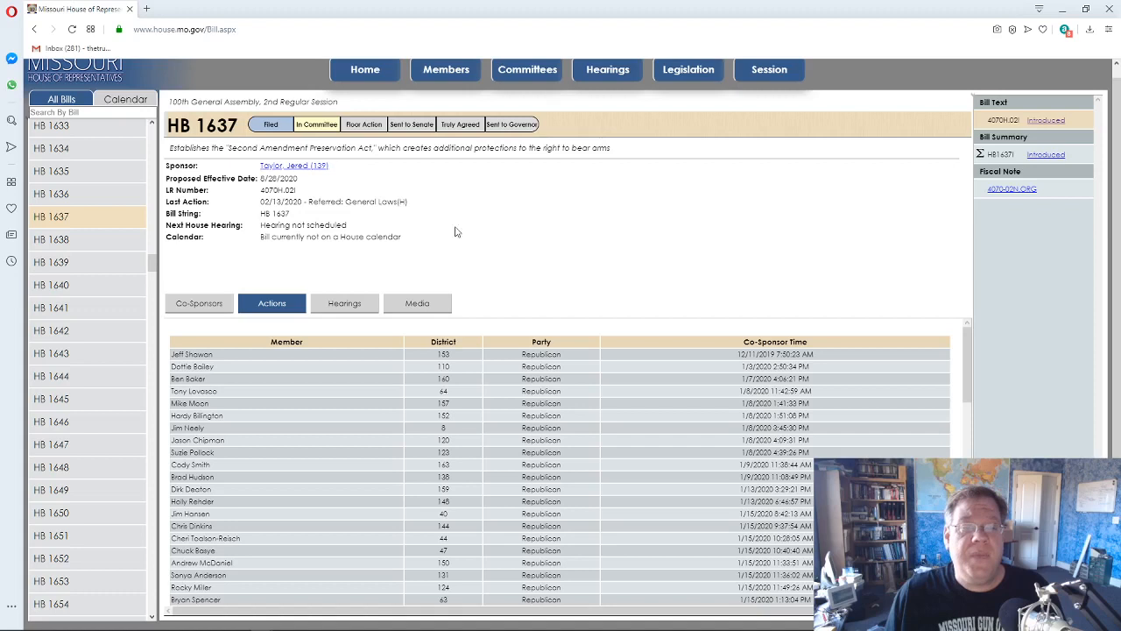
mouse_move(394, 228)
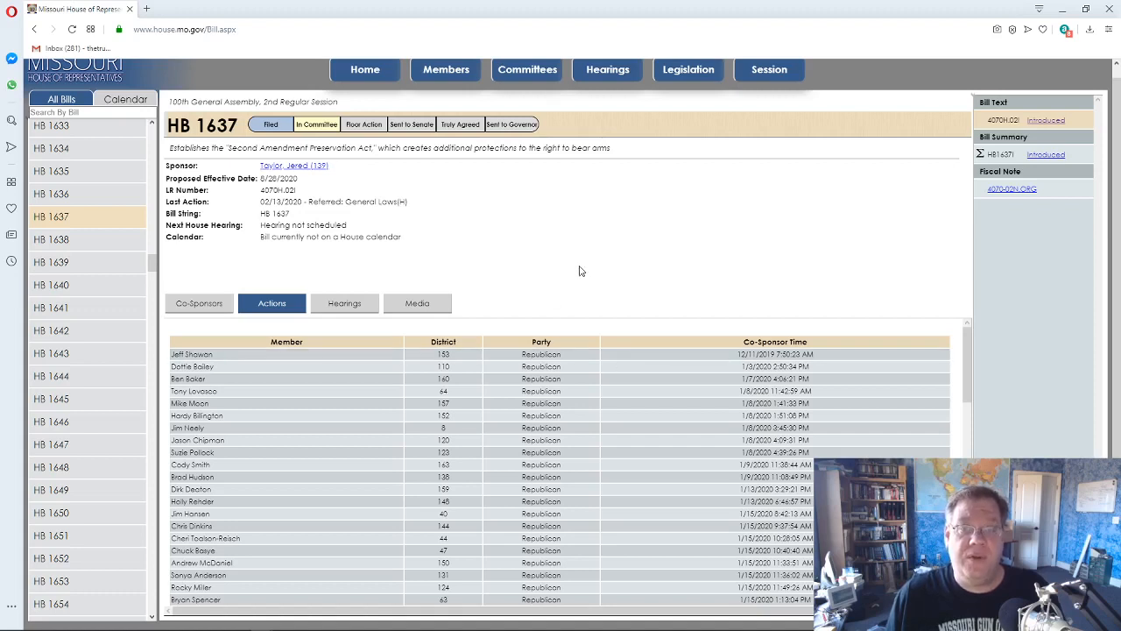
mouse_move(578, 268)
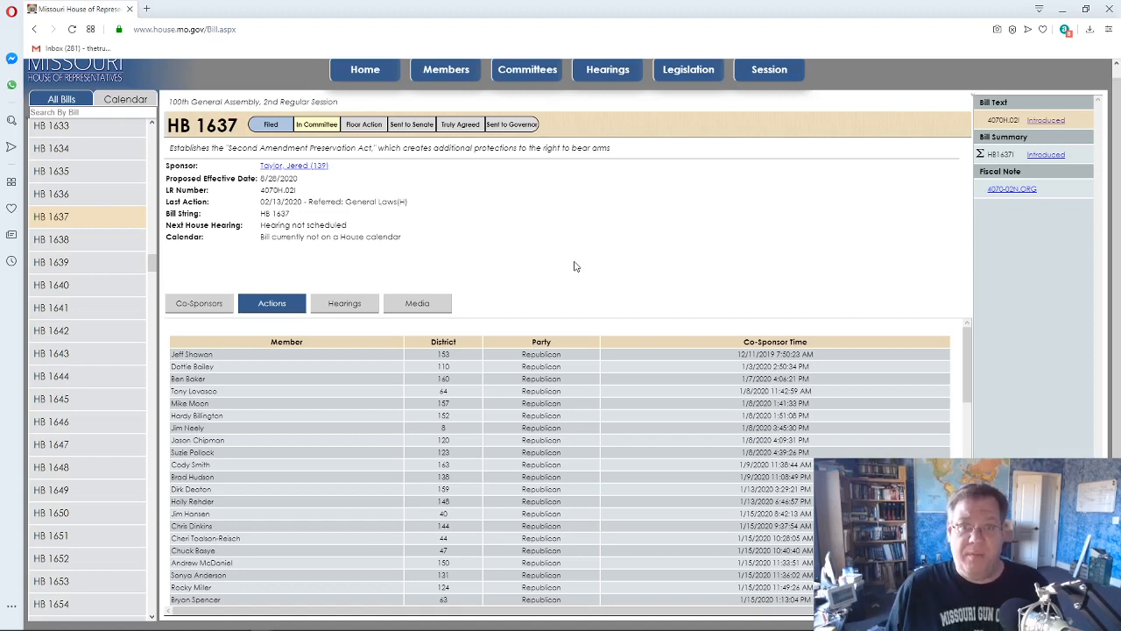
mouse_move(575, 260)
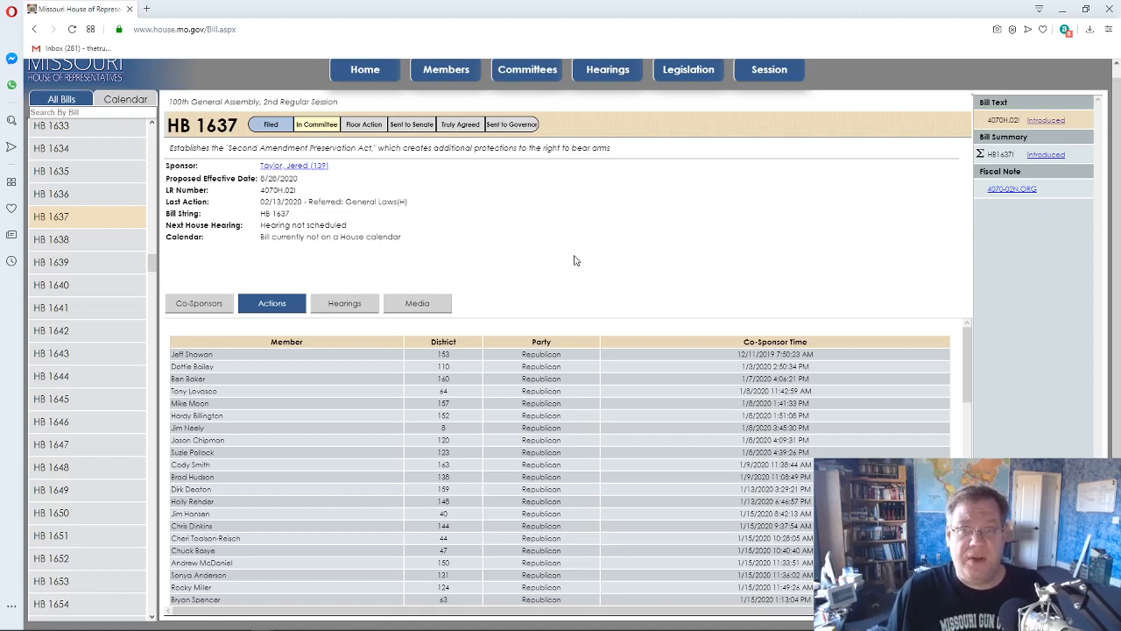
mouse_move(574, 292)
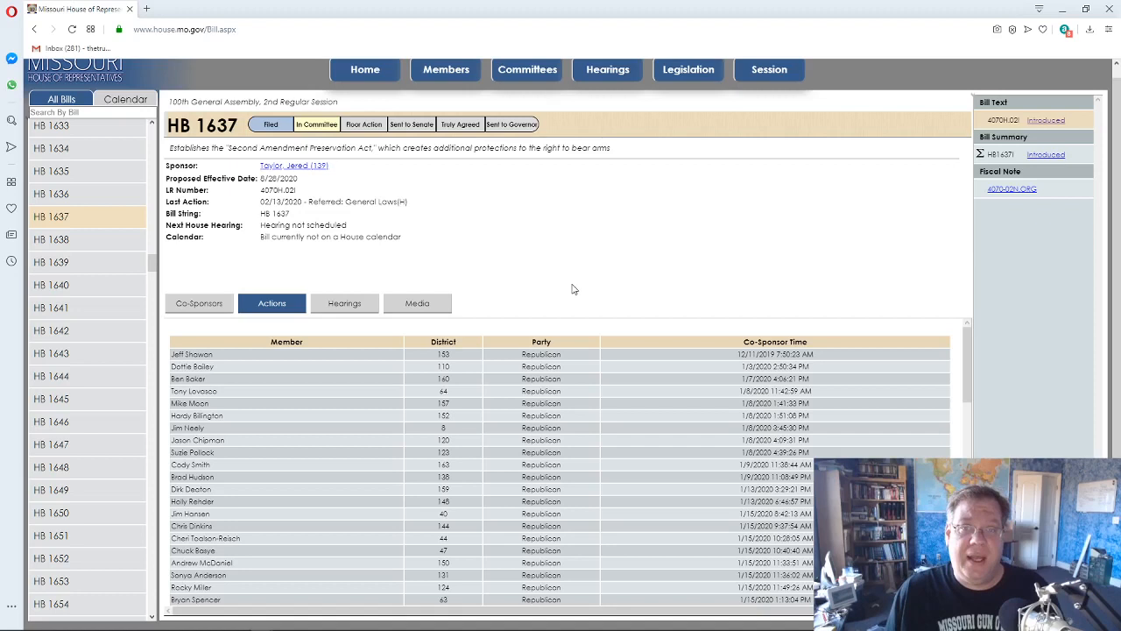
mouse_move(564, 293)
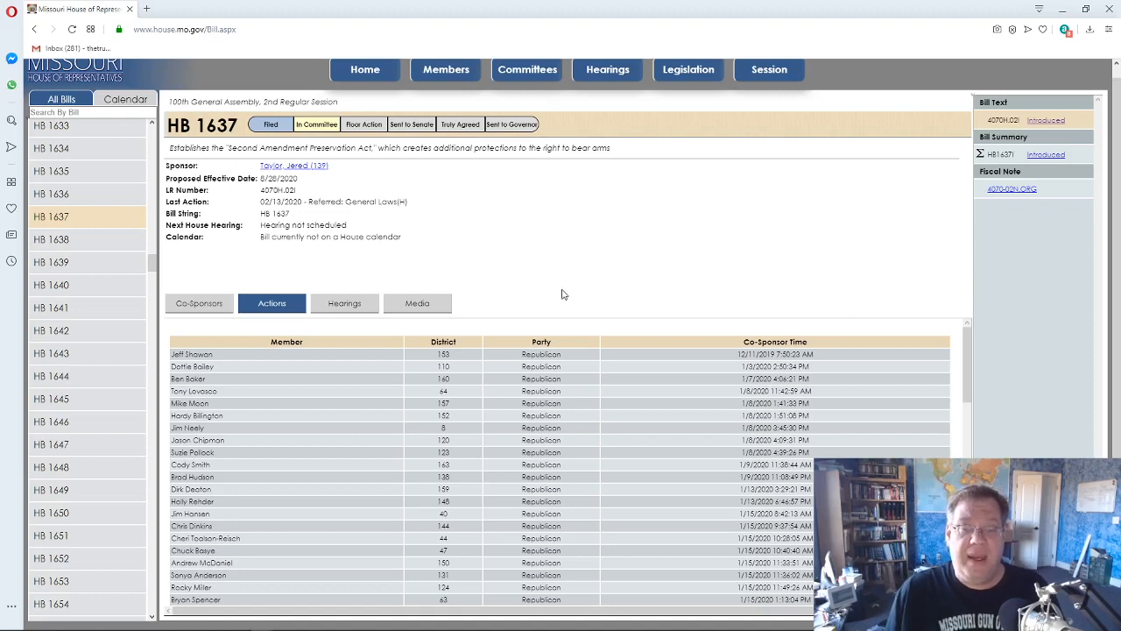
mouse_move(574, 298)
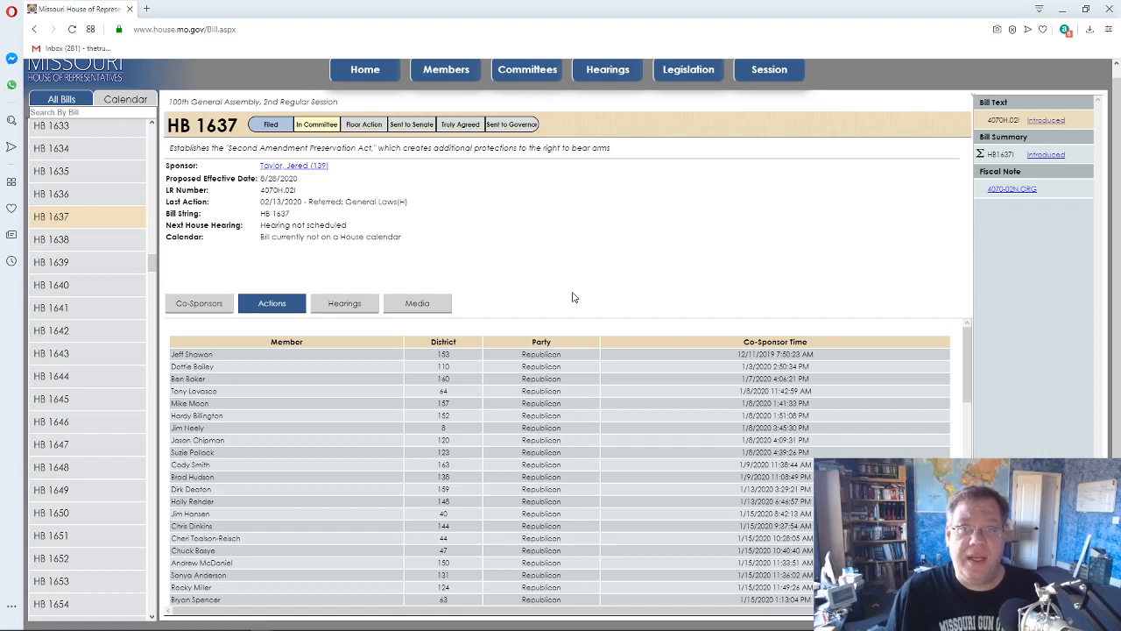
mouse_move(574, 293)
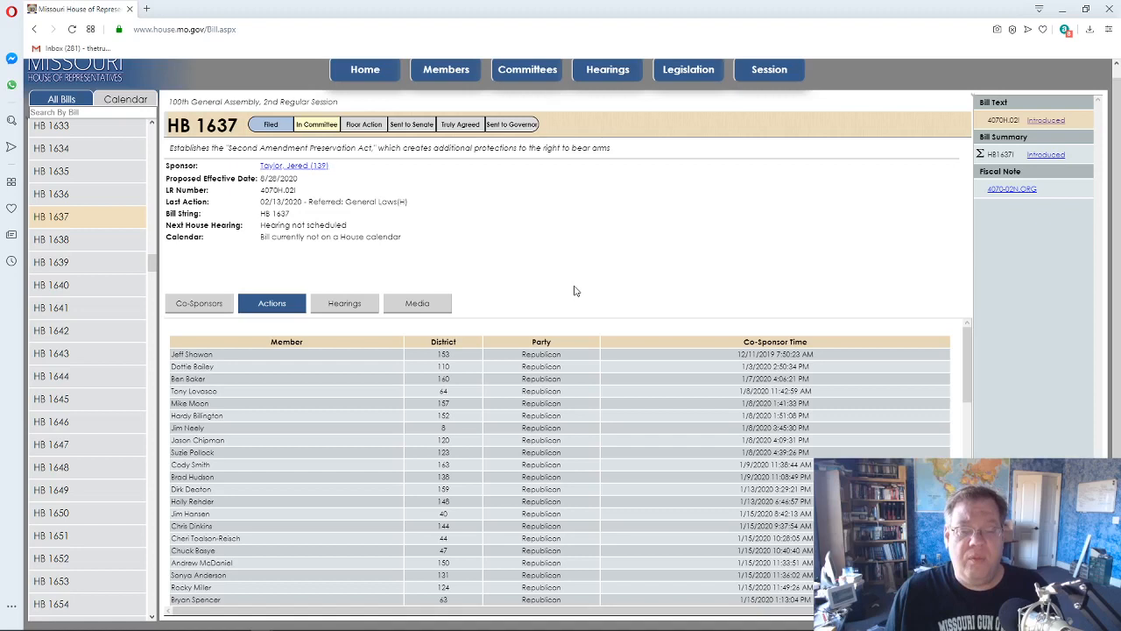
mouse_move(578, 290)
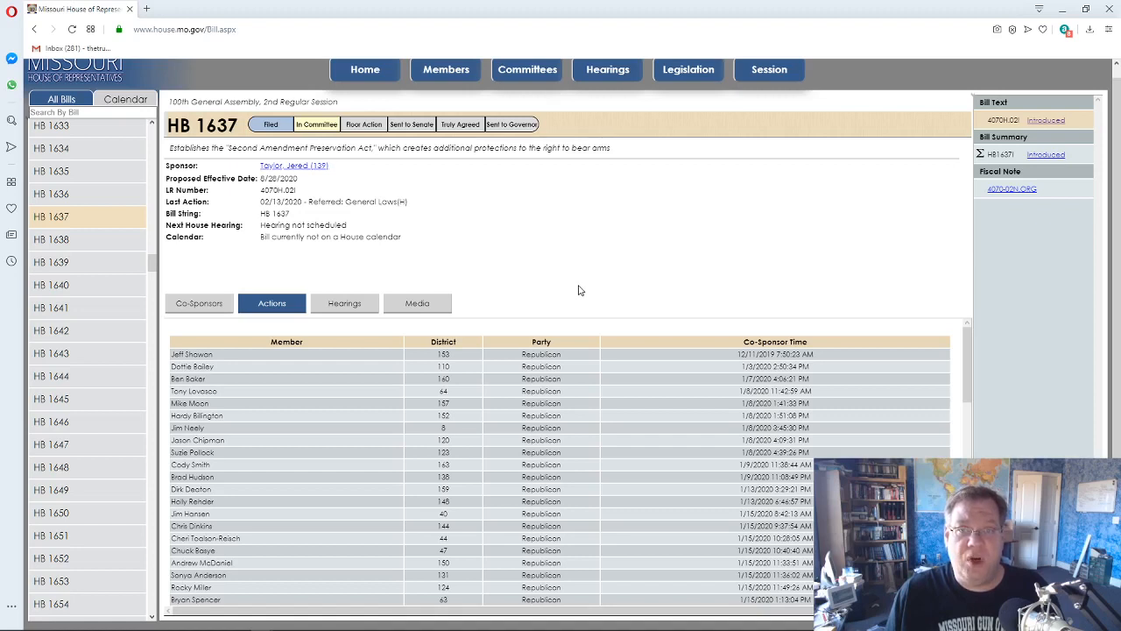